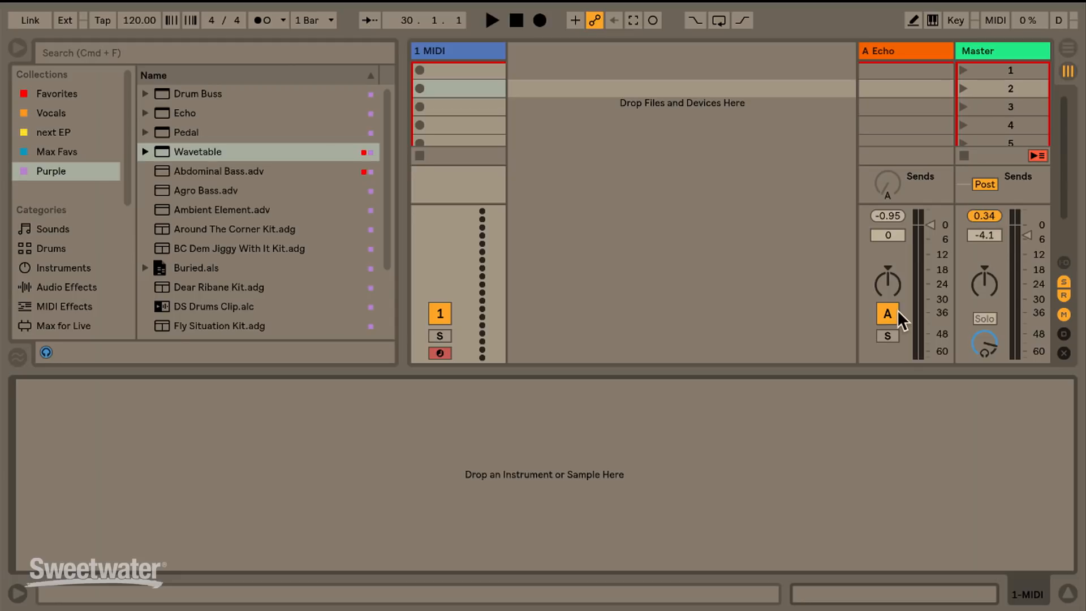
{"action": "mouse_move", "coordinate": [57, 288]}
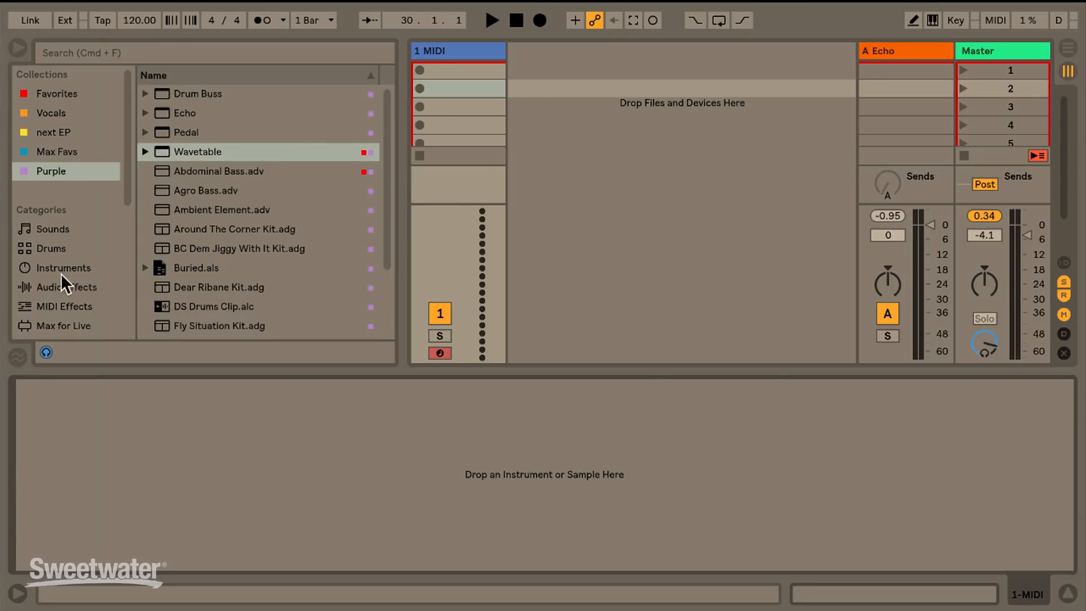
Tag Cagarz.adg purple from the Drums list, then select BC Dem Jiggy With It Kit in the Purple collection
{"action": "left_click", "coordinate": [50, 248]}
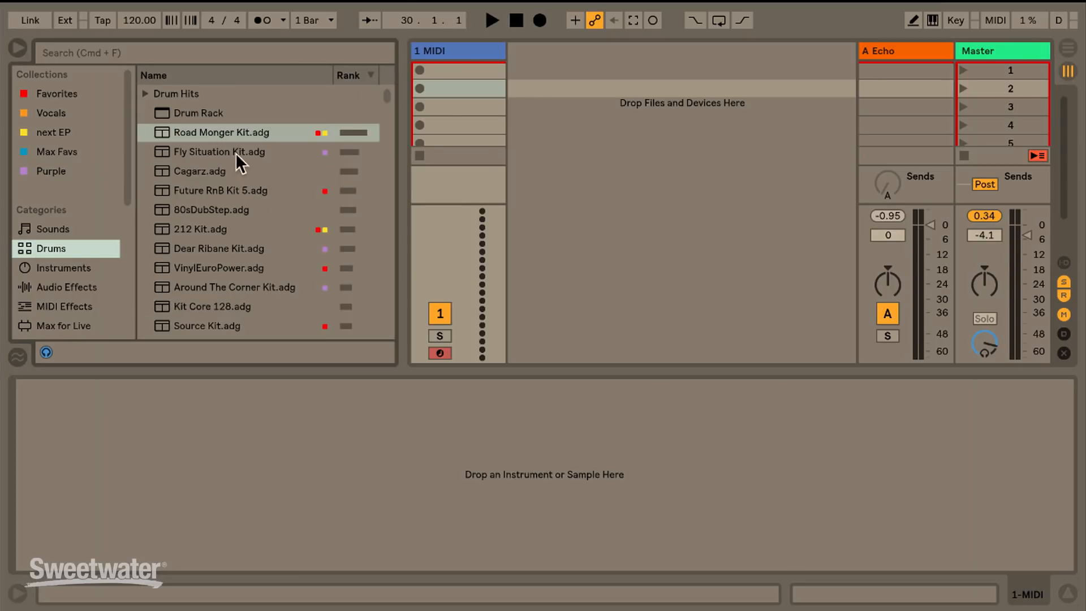
{"action": "right_click", "coordinate": [200, 171]}
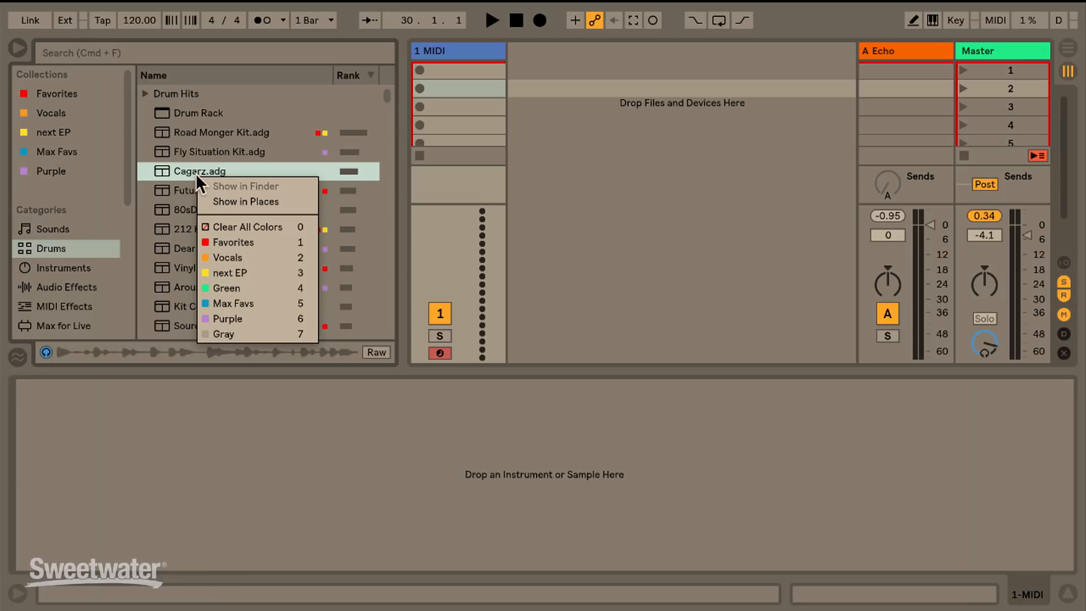
{"action": "mouse_move", "coordinate": [246, 226]}
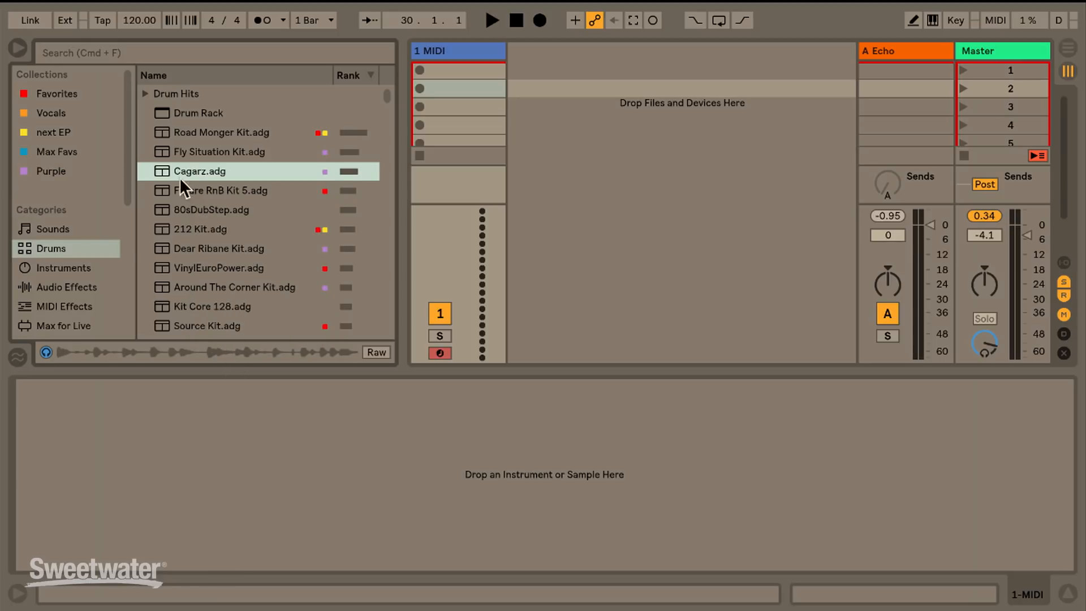
{"action": "left_click", "coordinate": [50, 171]}
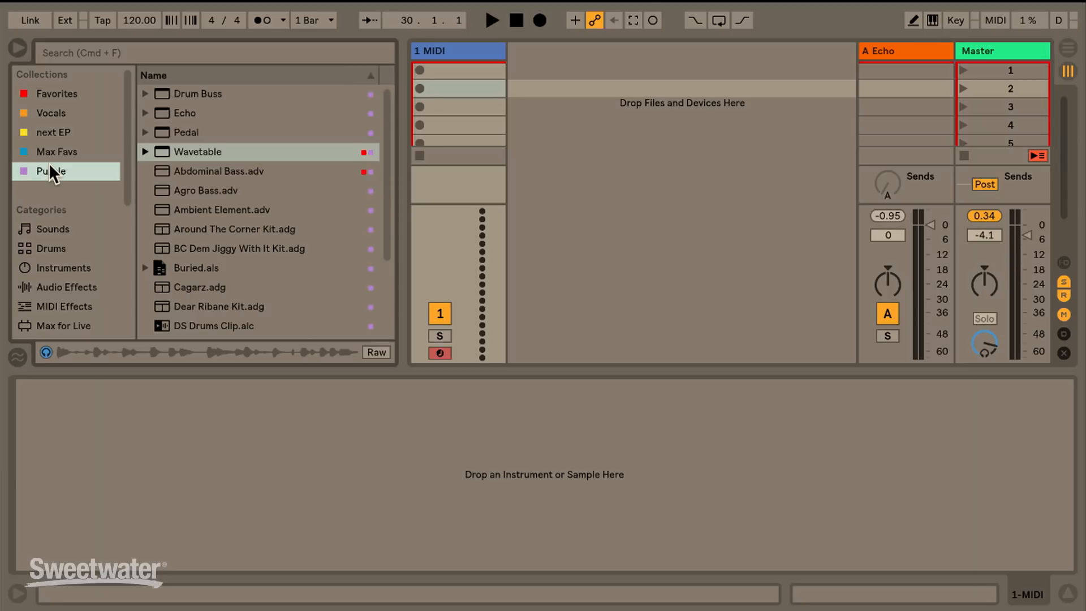
{"action": "mouse_move", "coordinate": [166, 252]}
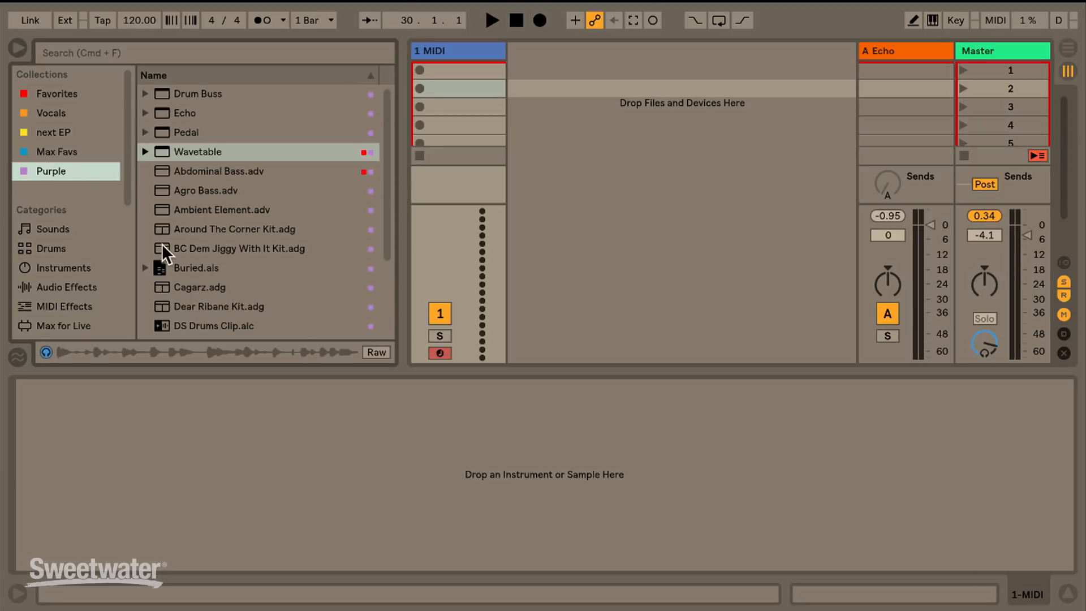
{"action": "left_click", "coordinate": [239, 247]}
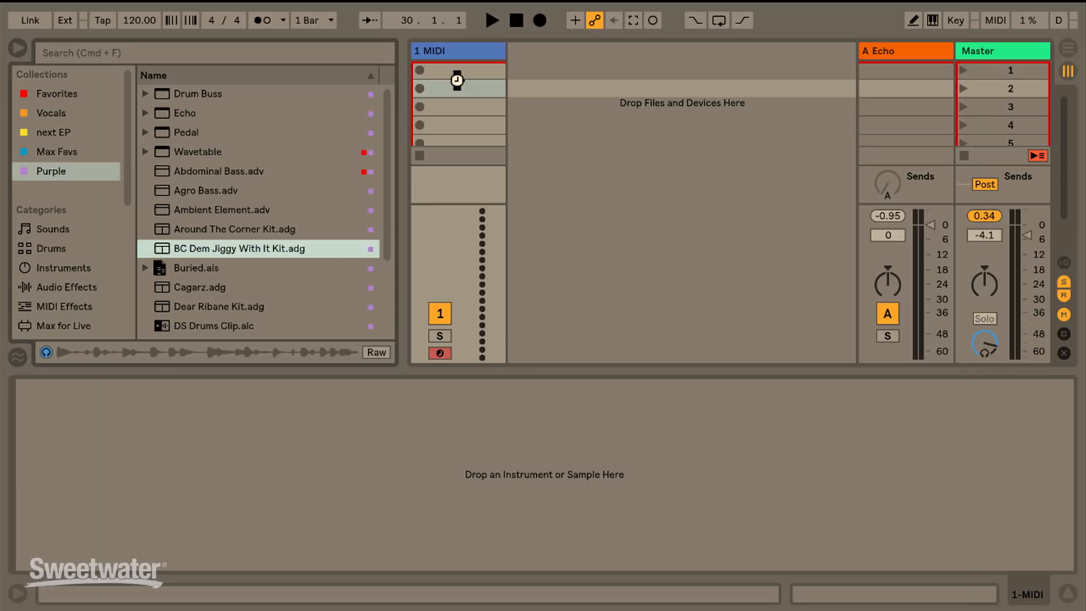
Load the BC Dem Jiggy With It kit onto the first MIDI track
{"action": "double_click", "coordinate": [238, 248]}
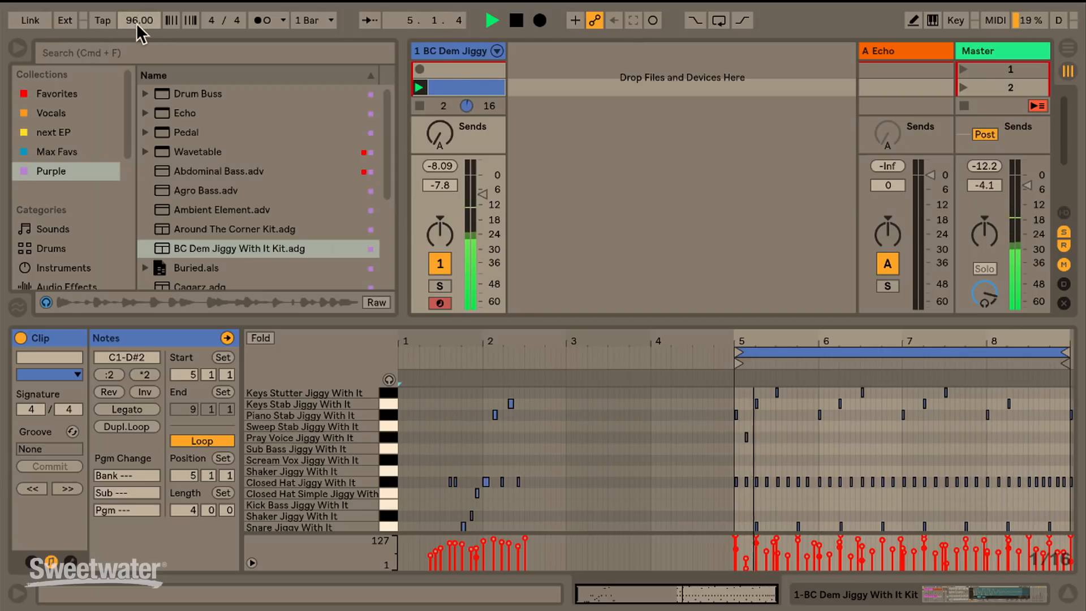
Keep the tempo at 96 BPM and toggle the metronome on and back off
{"action": "left_click", "coordinate": [491, 21]}
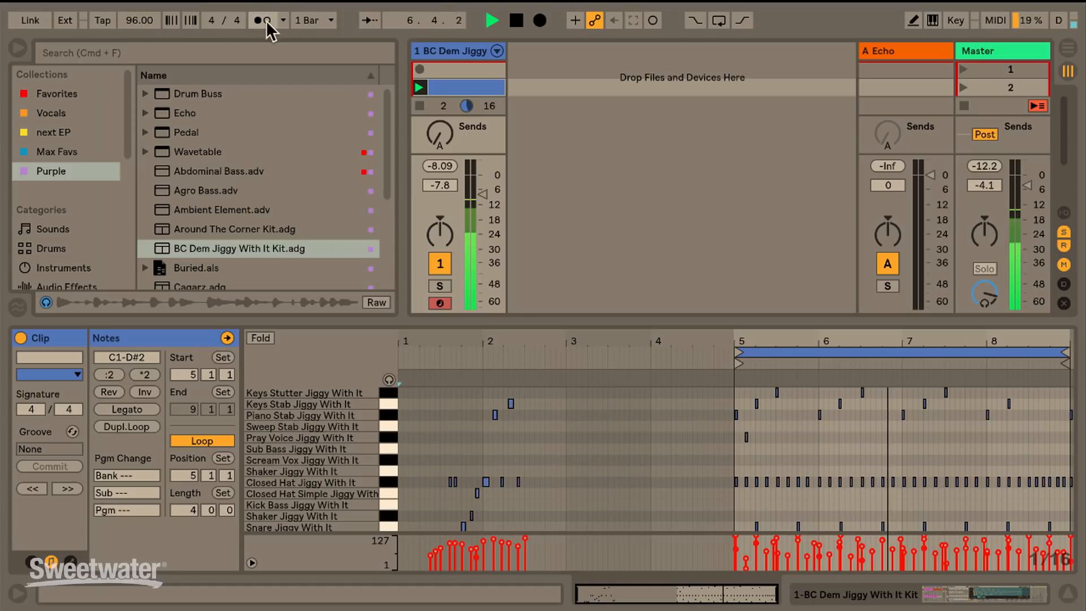
{"action": "left_click", "coordinate": [260, 19]}
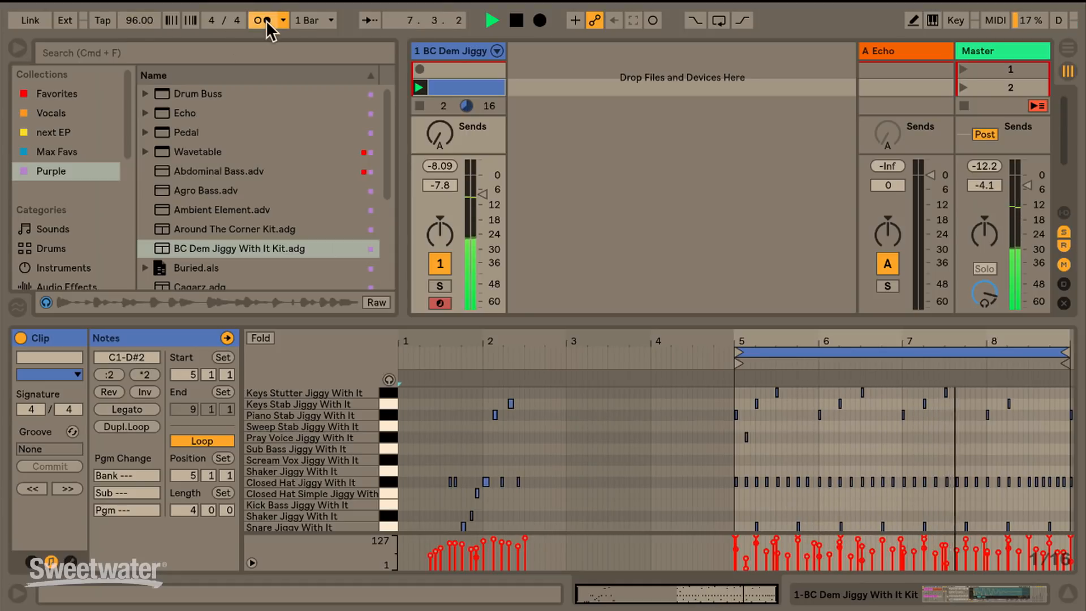
{"action": "left_click", "coordinate": [259, 19]}
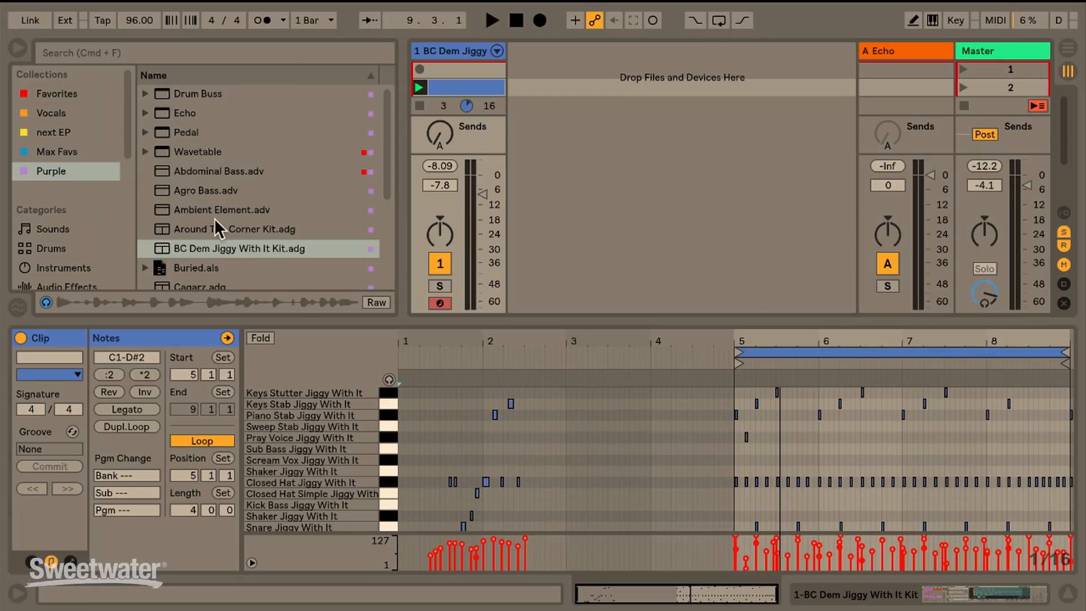
{"action": "mouse_move", "coordinate": [231, 221]}
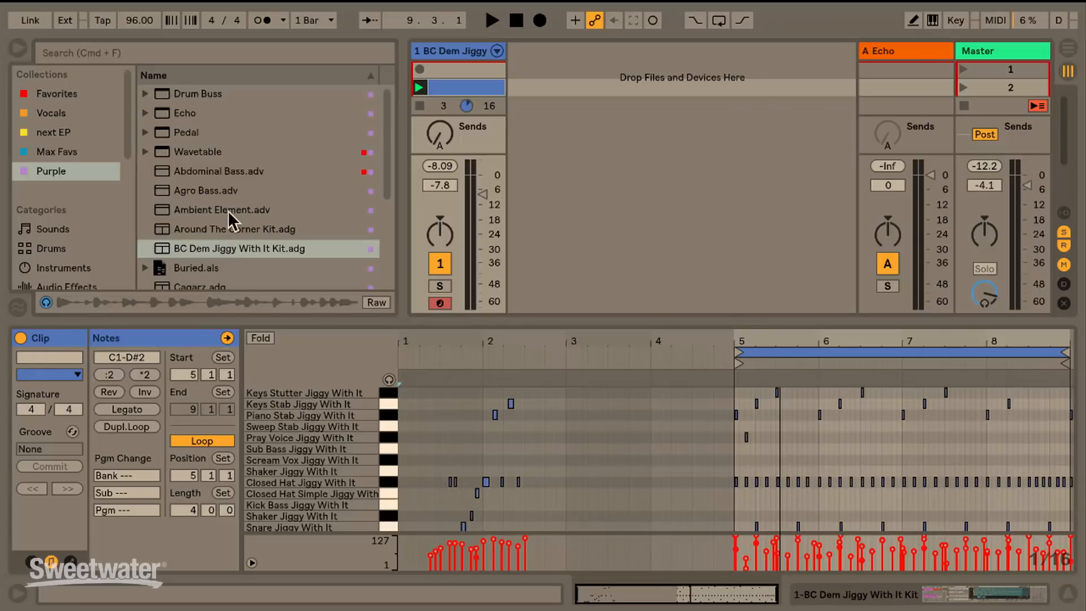
Load VOSM BC.adg from the Purple collection onto a new second MIDI track
{"action": "scroll", "scroll_direction": "down", "scroll_amount": 3}
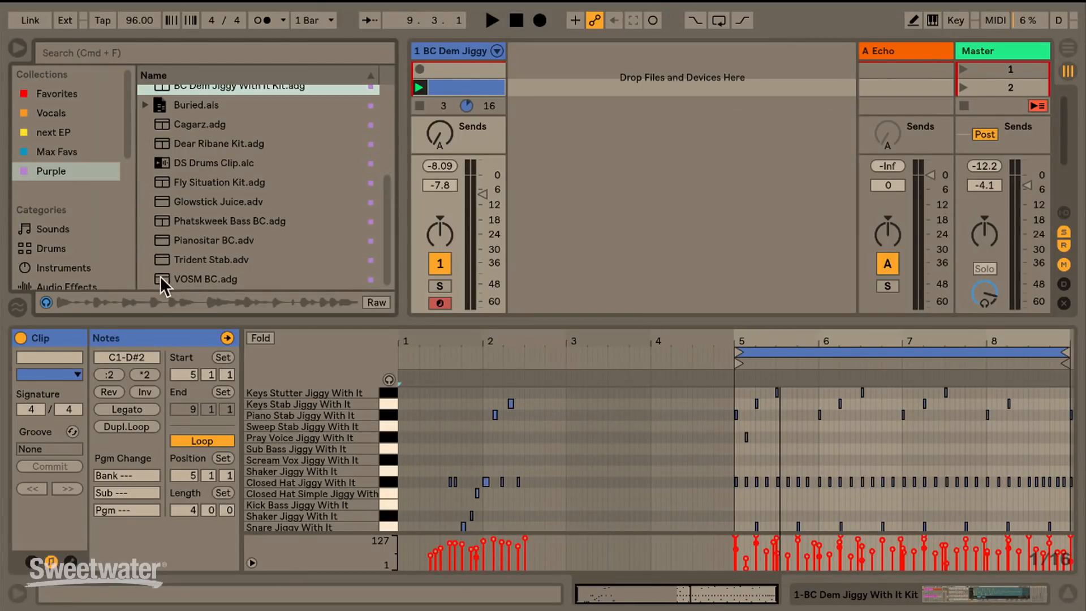
{"action": "double_click", "coordinate": [208, 278]}
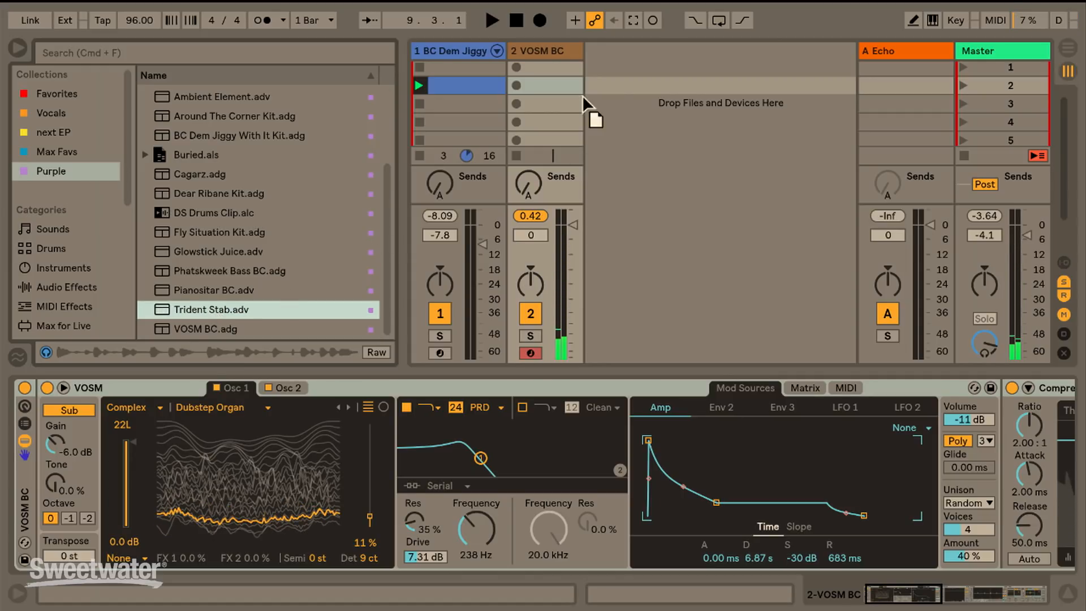
Swap the second track's instrument for the Trident Stab.adv Wavetable preset
{"action": "double_click", "coordinate": [212, 309]}
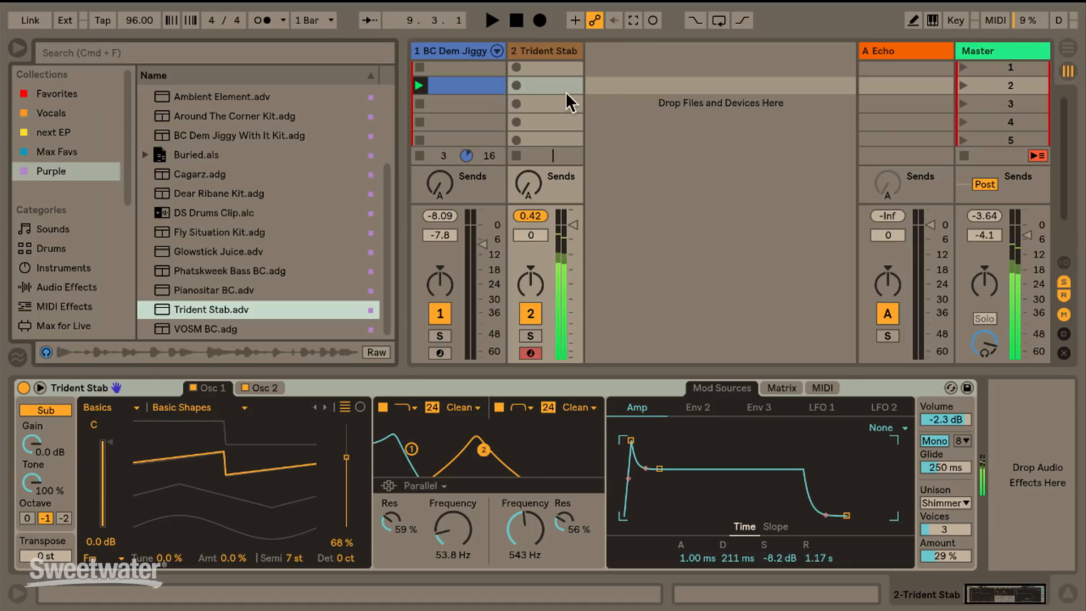
{"action": "mouse_move", "coordinate": [205, 144]}
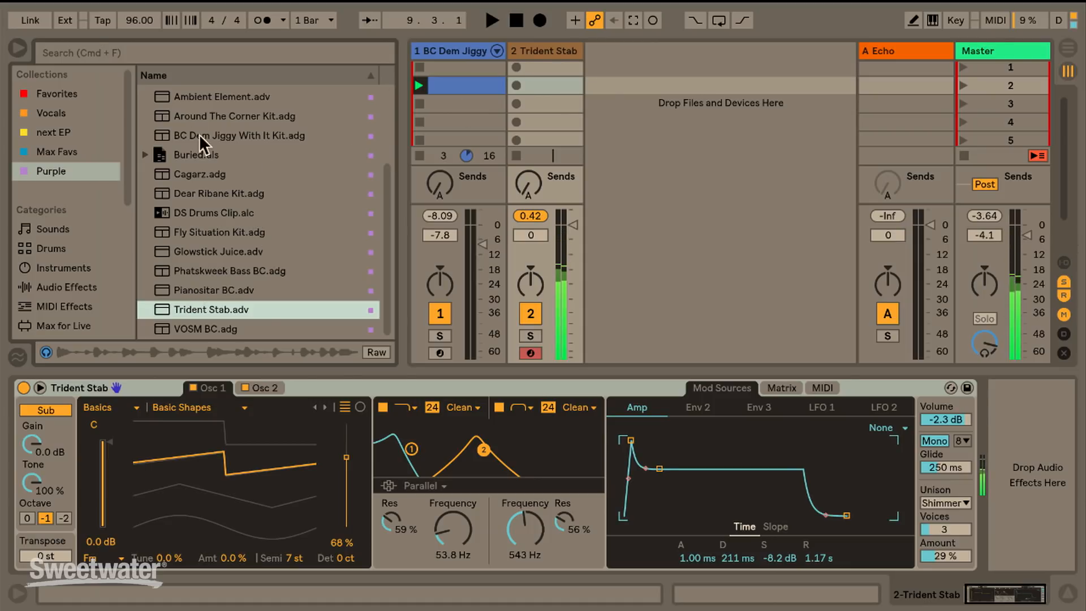
{"action": "scroll", "scroll_direction": "up", "scroll_amount": 3}
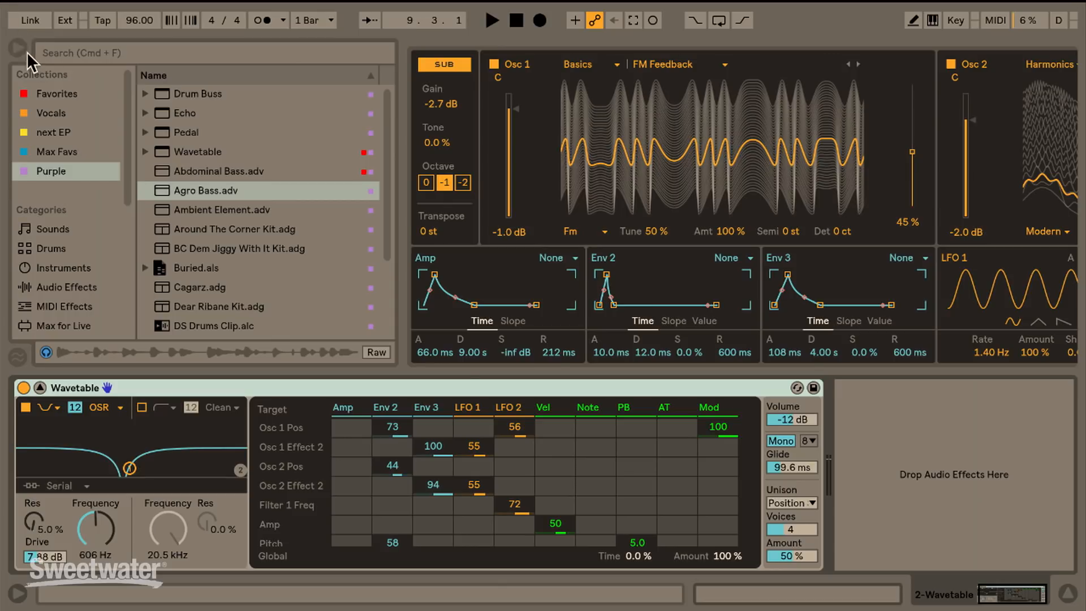
Switch the Wavetable device to its expanded oscillator, envelope and Mod Matrix view
{"action": "left_click", "coordinate": [13, 49]}
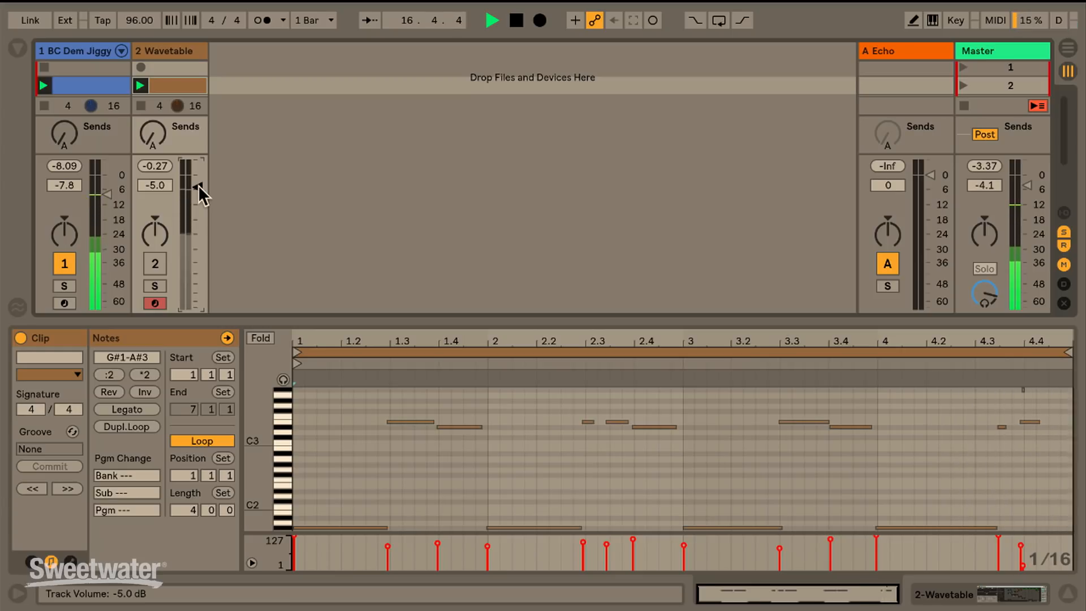
{"action": "left_click", "coordinate": [17, 49]}
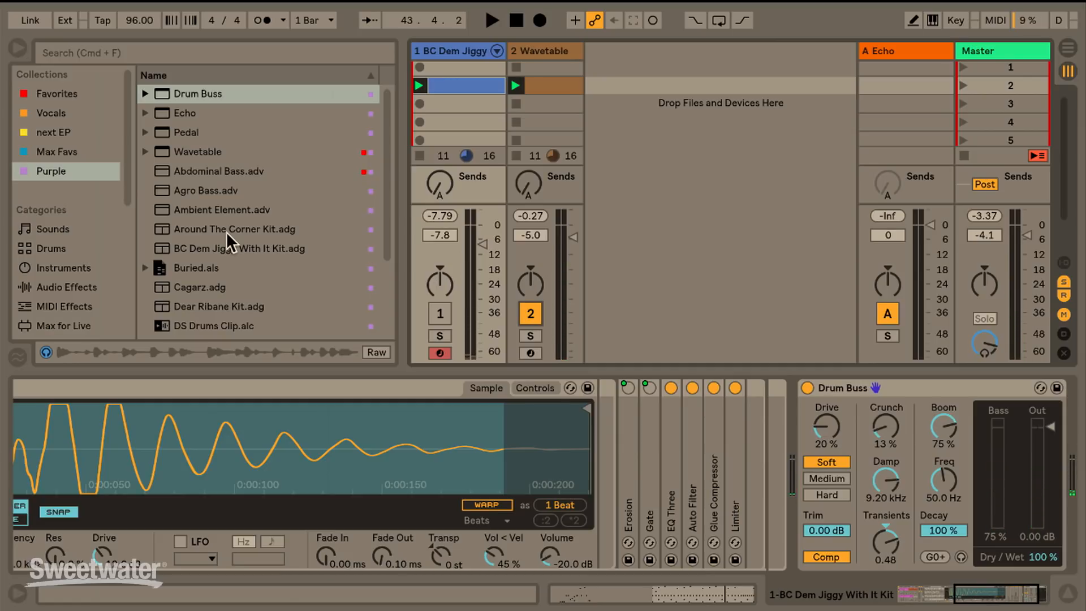
{"action": "mouse_move", "coordinate": [221, 247]}
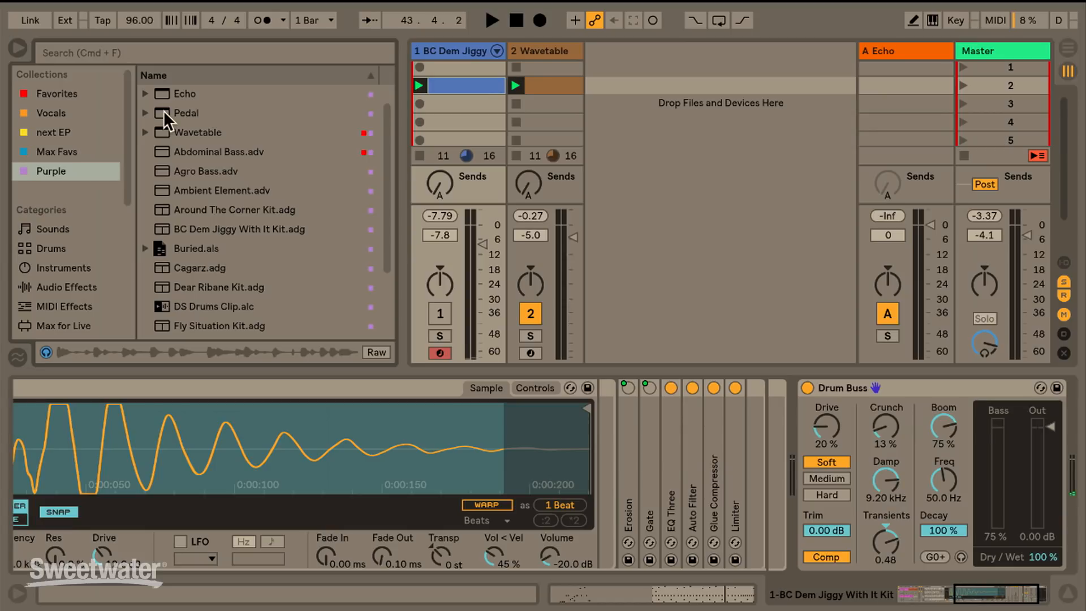
Choose the Pedal distortion effect to place after the Wavetable bass
{"action": "left_click", "coordinate": [187, 113]}
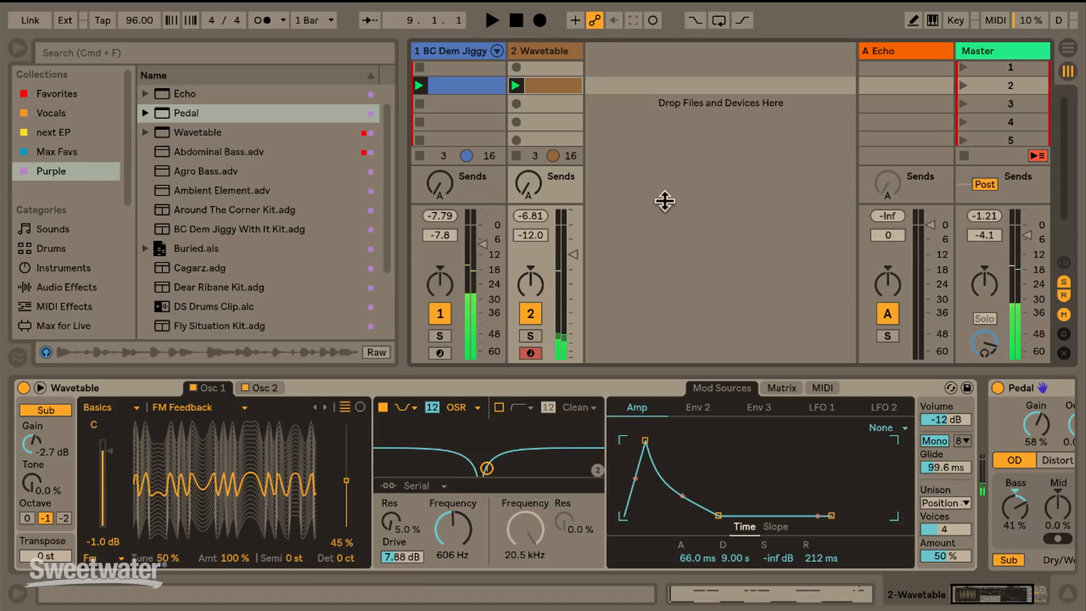
Show Echo on the A return, feed the Wavetable bass into it and reveal its Character settings
{"action": "left_click", "coordinate": [900, 51]}
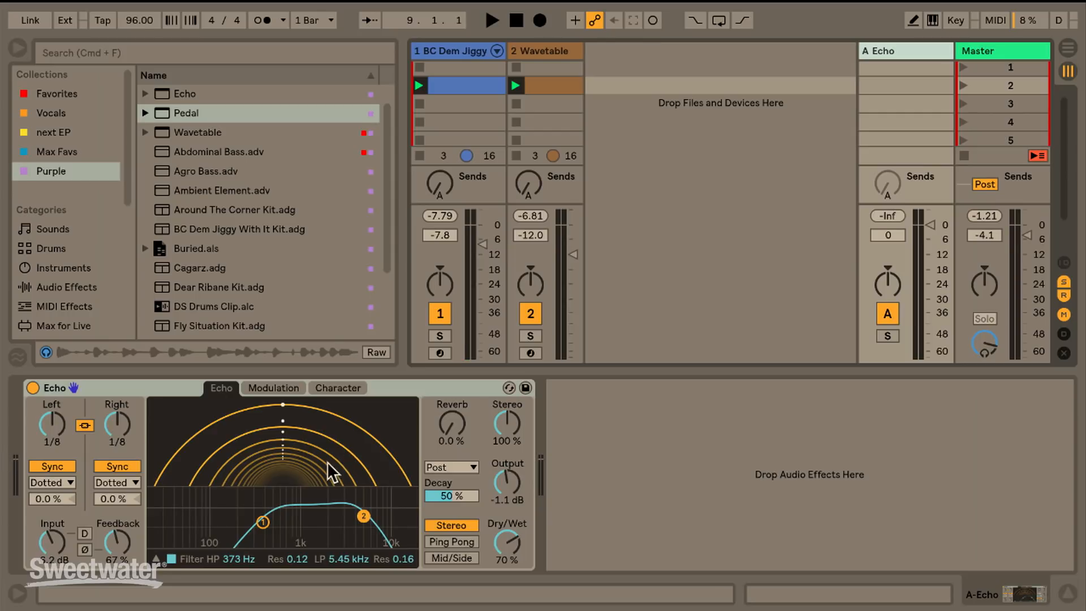
{"action": "mouse_move", "coordinate": [251, 470]}
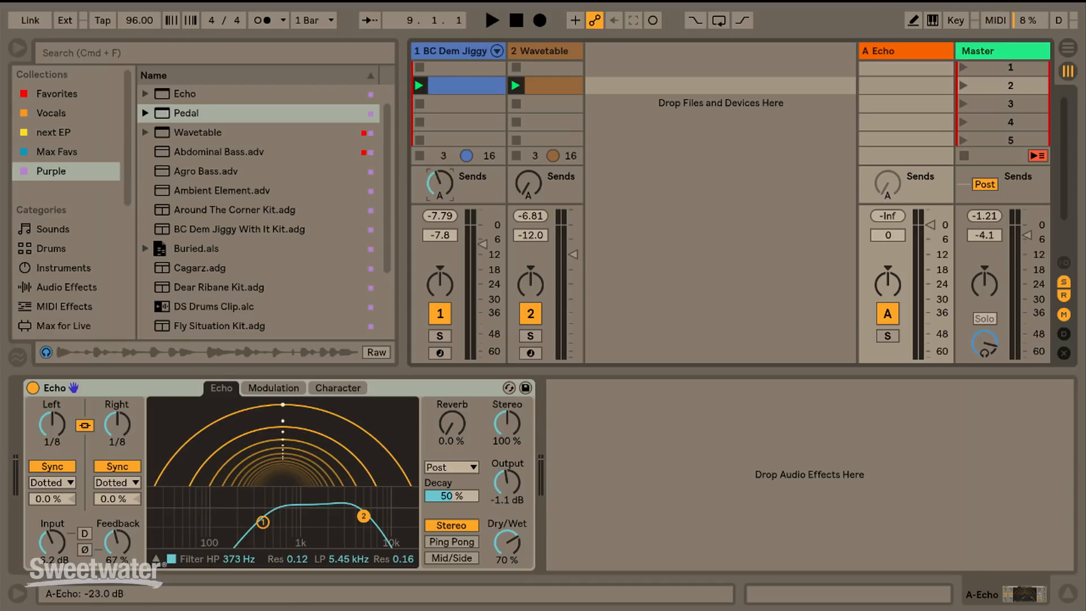
{"action": "left_click", "coordinate": [491, 19]}
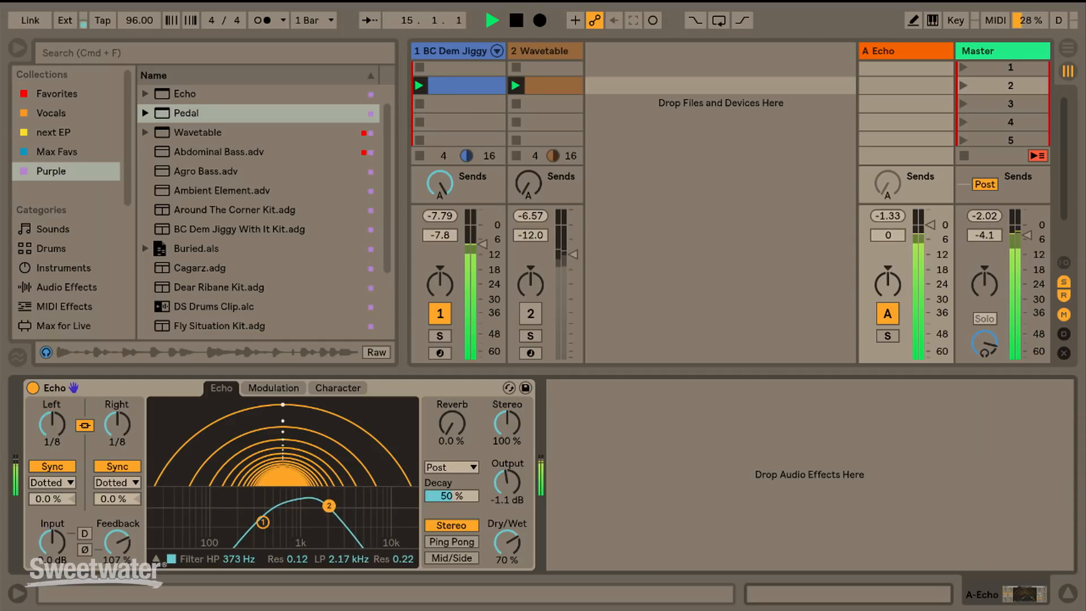
{"action": "left_click", "coordinate": [337, 388]}
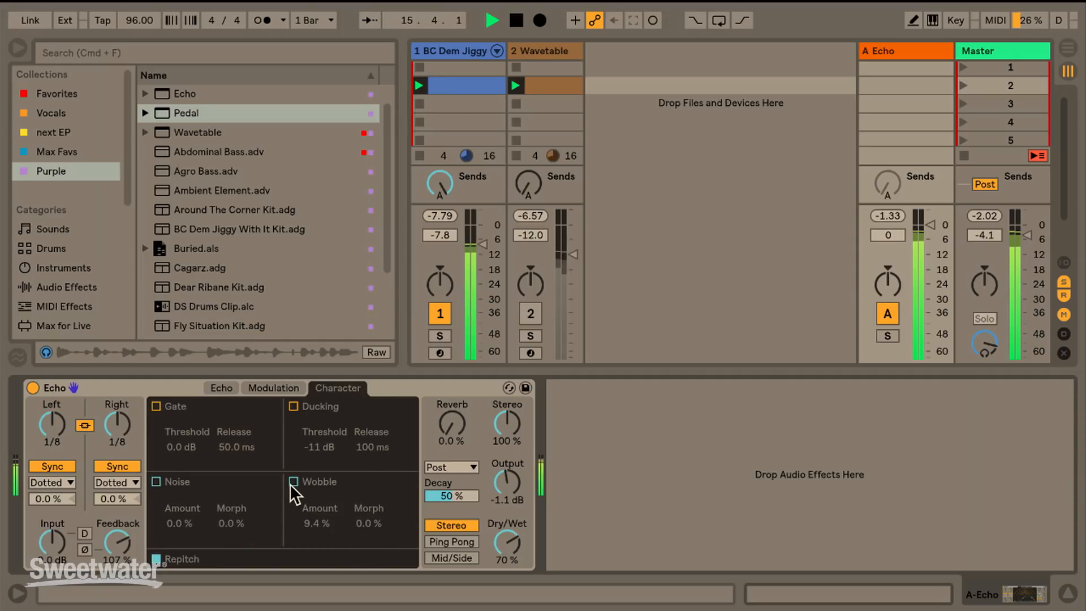
Enable Wobble and Ducking in Echo's Character section
{"action": "left_click", "coordinate": [294, 482]}
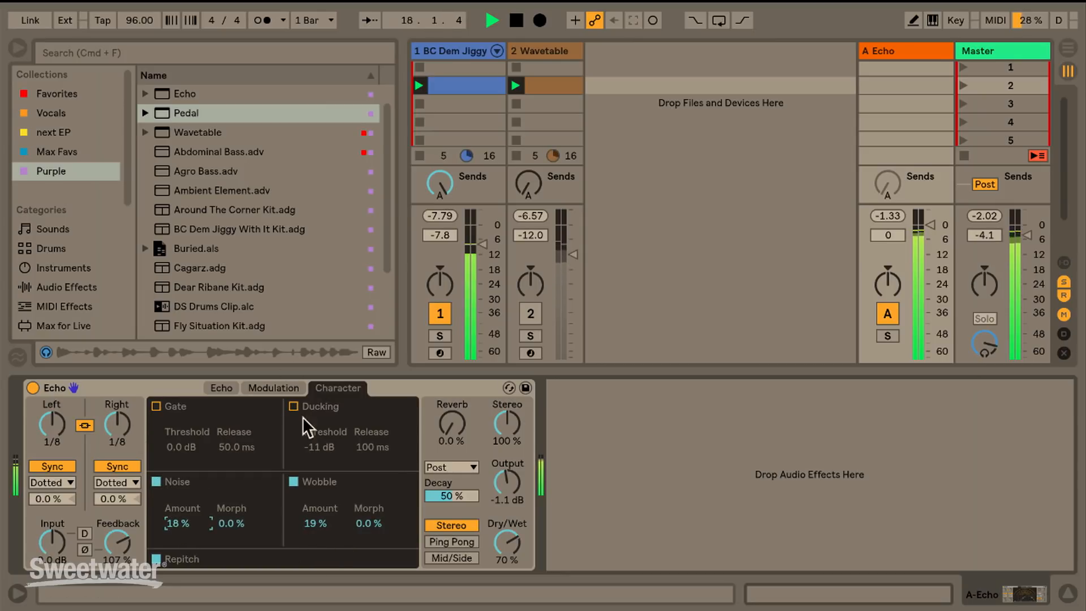
{"action": "left_click", "coordinate": [294, 406]}
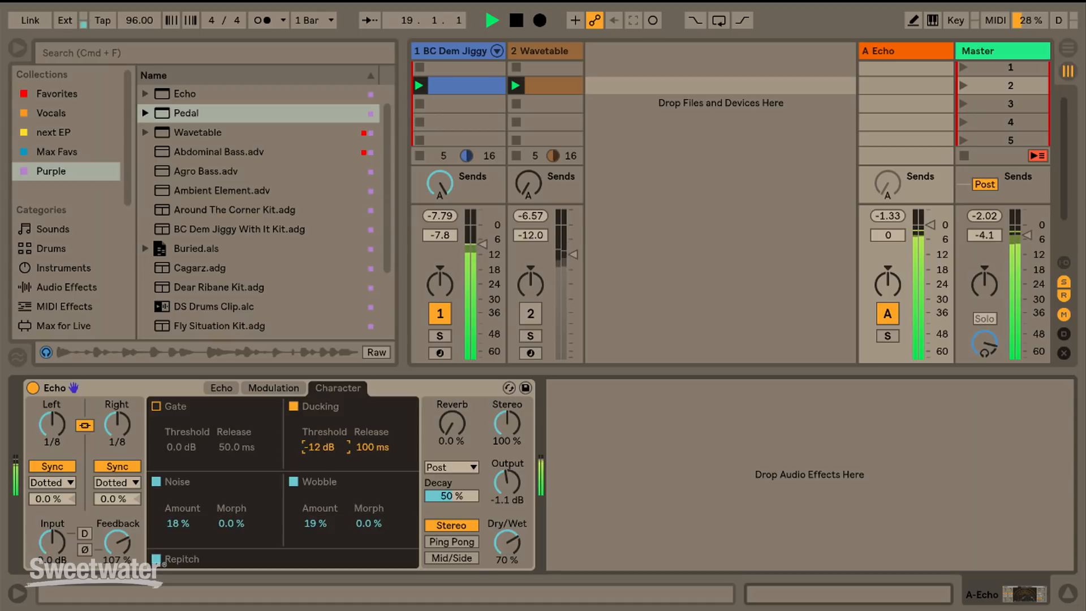
Set Echo's Left/Right delays to 1/2 notes and reduce Feedback to 46%
{"action": "left_click", "coordinate": [220, 388]}
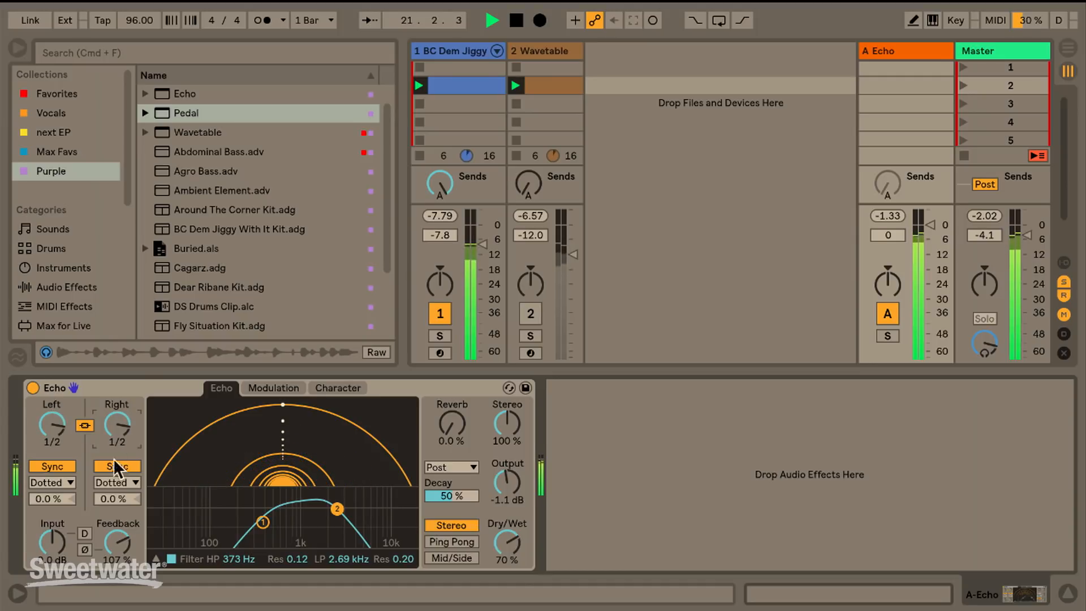
{"action": "left_click", "coordinate": [116, 465]}
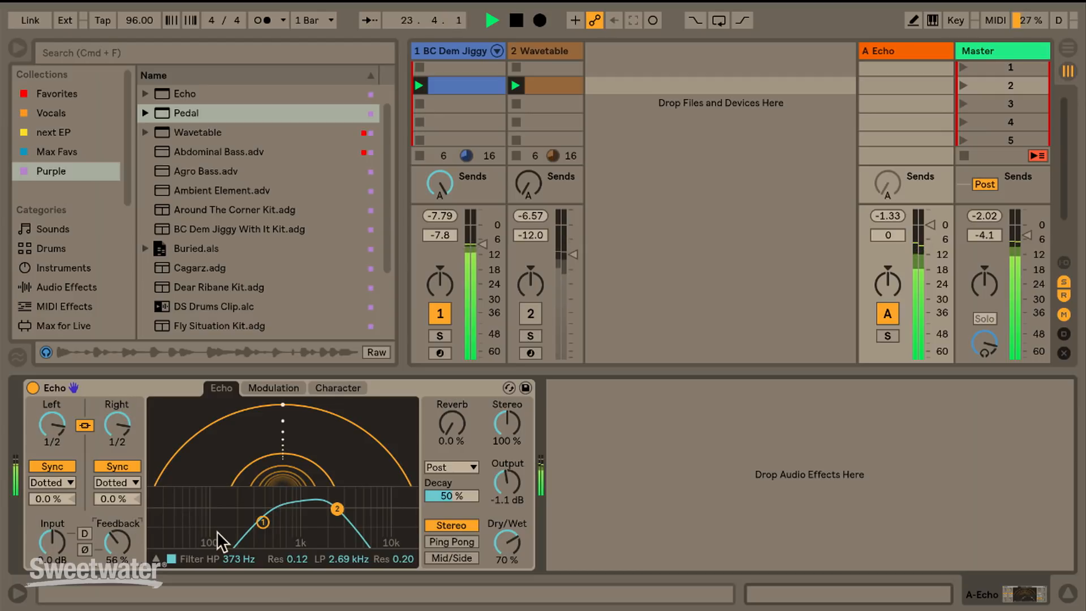
{"action": "left_click", "coordinate": [529, 313]}
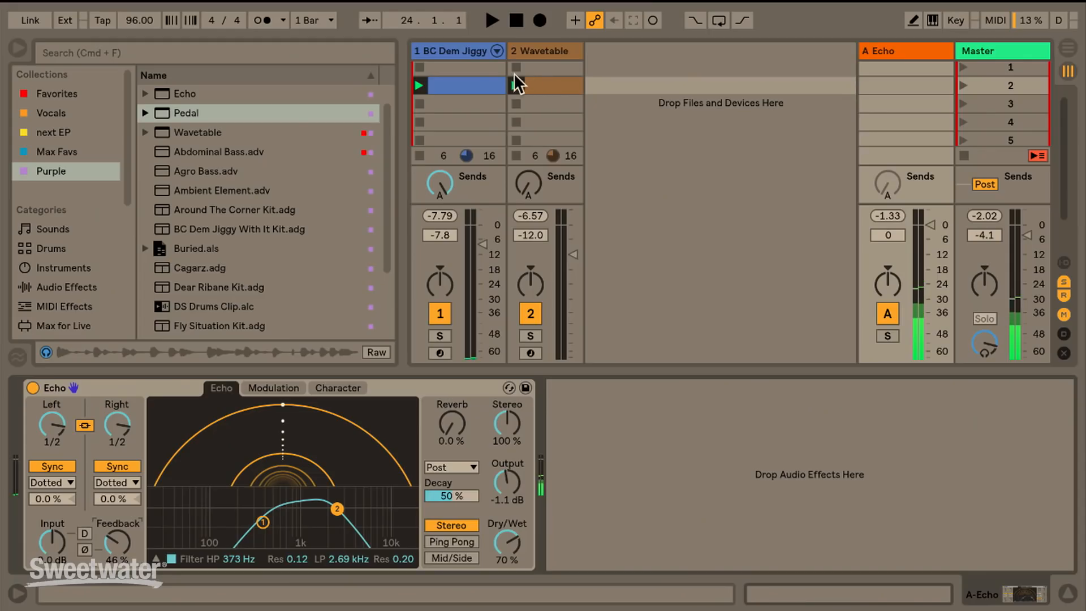
Show the drum and Wavetable bass clips together in one multi-clip note editor
{"action": "double_click", "coordinate": [466, 84]}
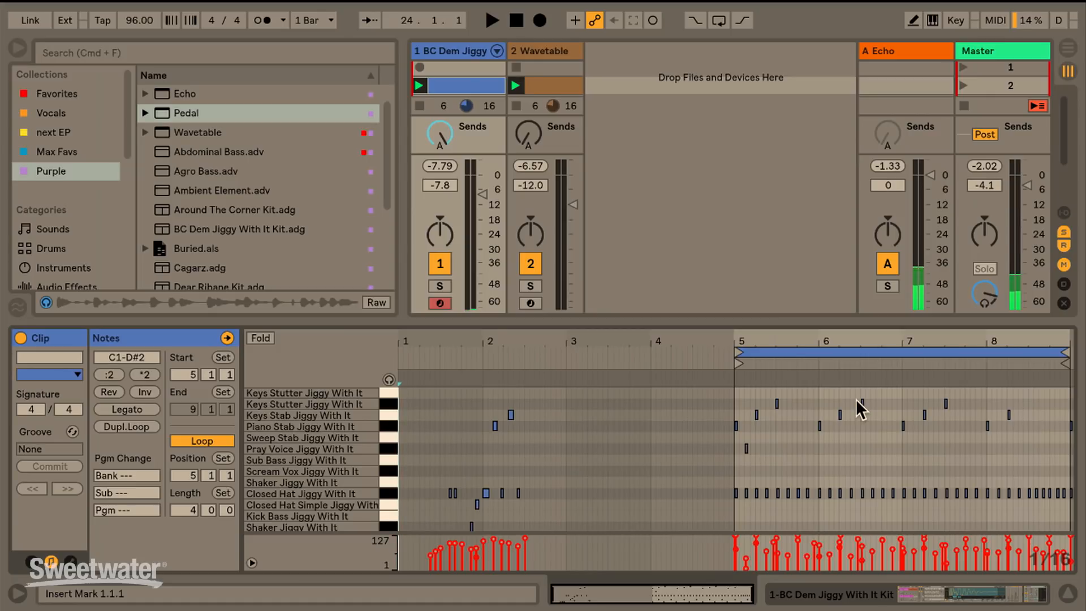
{"action": "mouse_move", "coordinate": [1067, 385]}
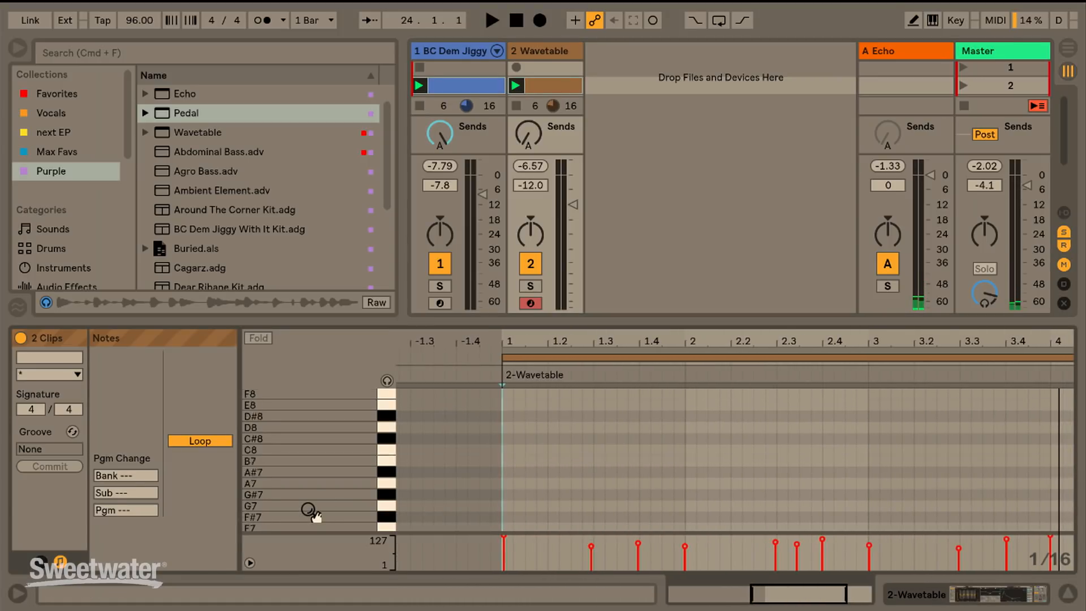
{"action": "scroll", "scroll_direction": "down", "scroll_amount": 3}
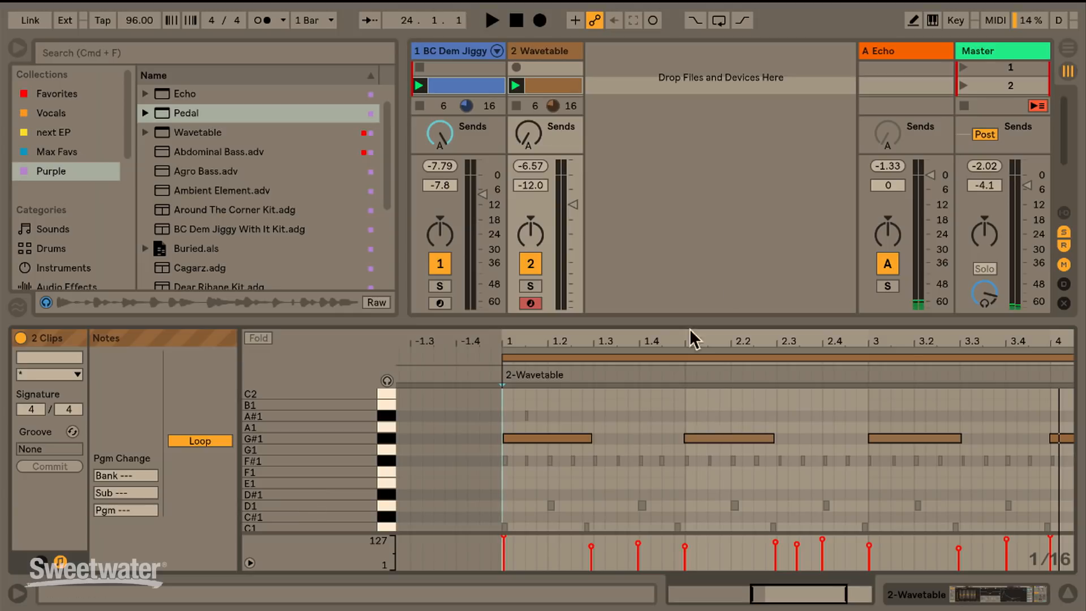